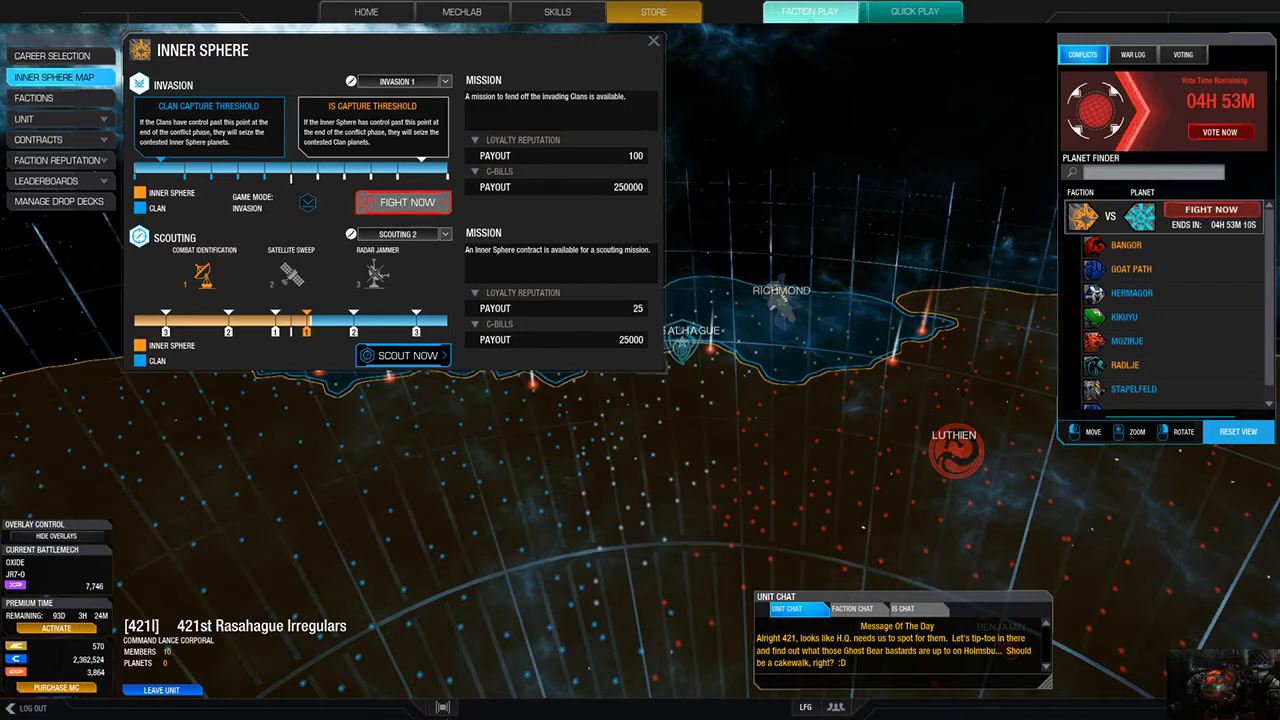
Check New Oslo on the Inner Sphere map, then bring up Hermagor's planet detail card.
left_click(652, 40)
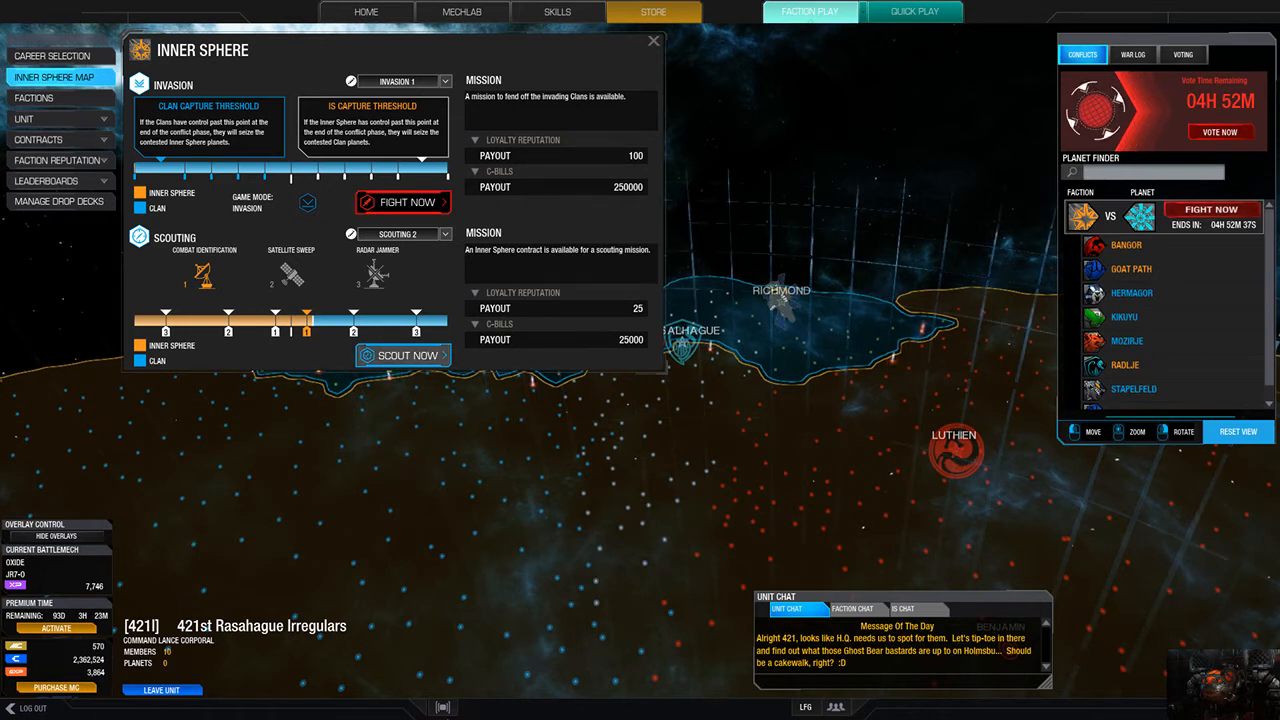
left_click(1132, 54)
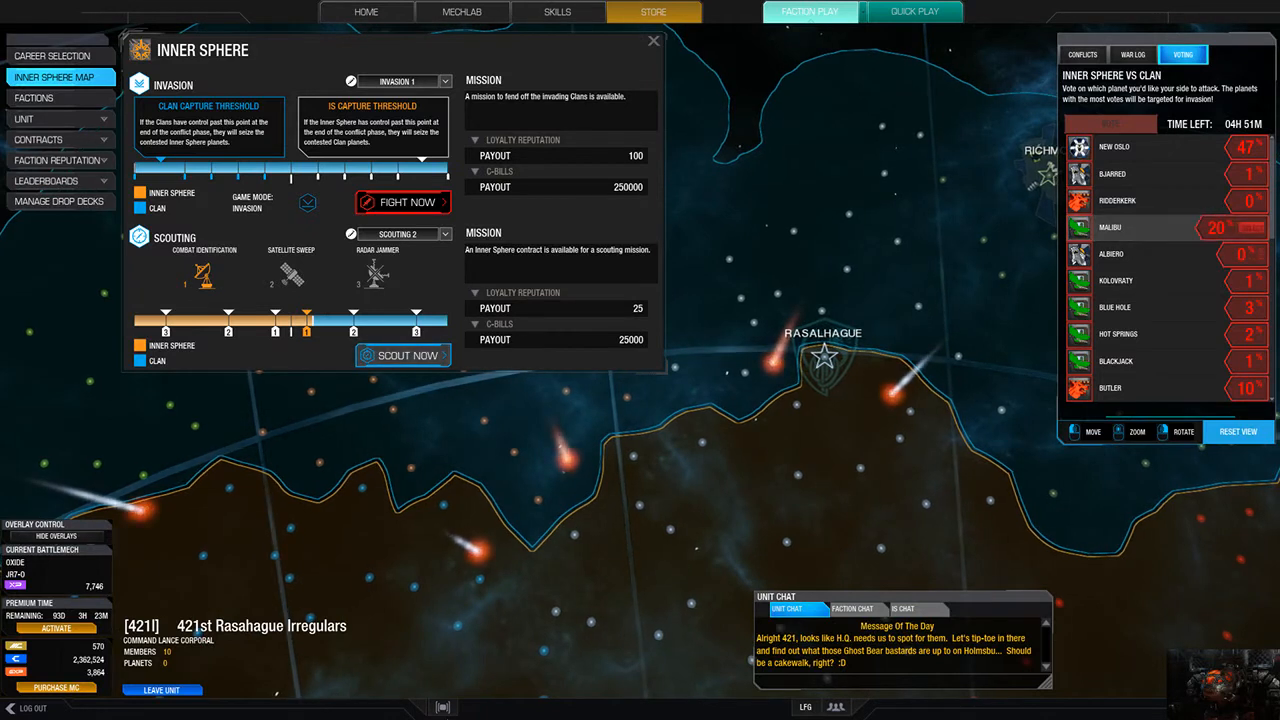
scroll("down", 3)
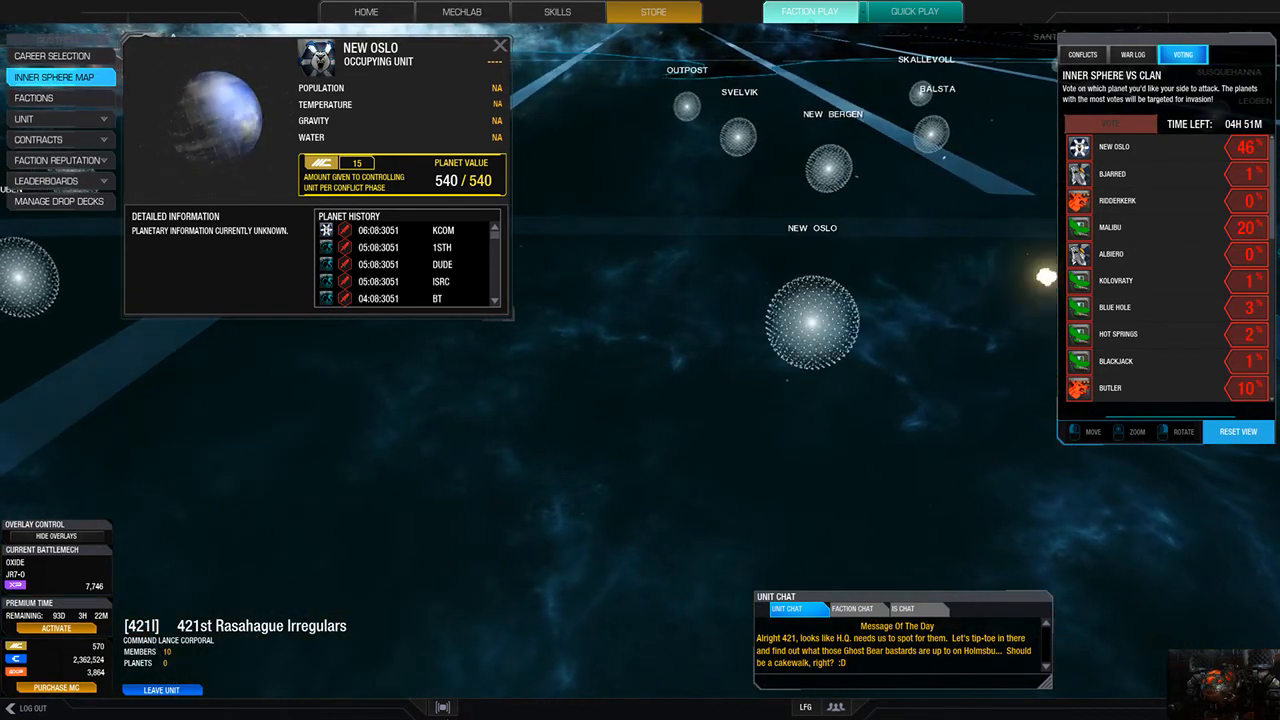
left_click(500, 48)
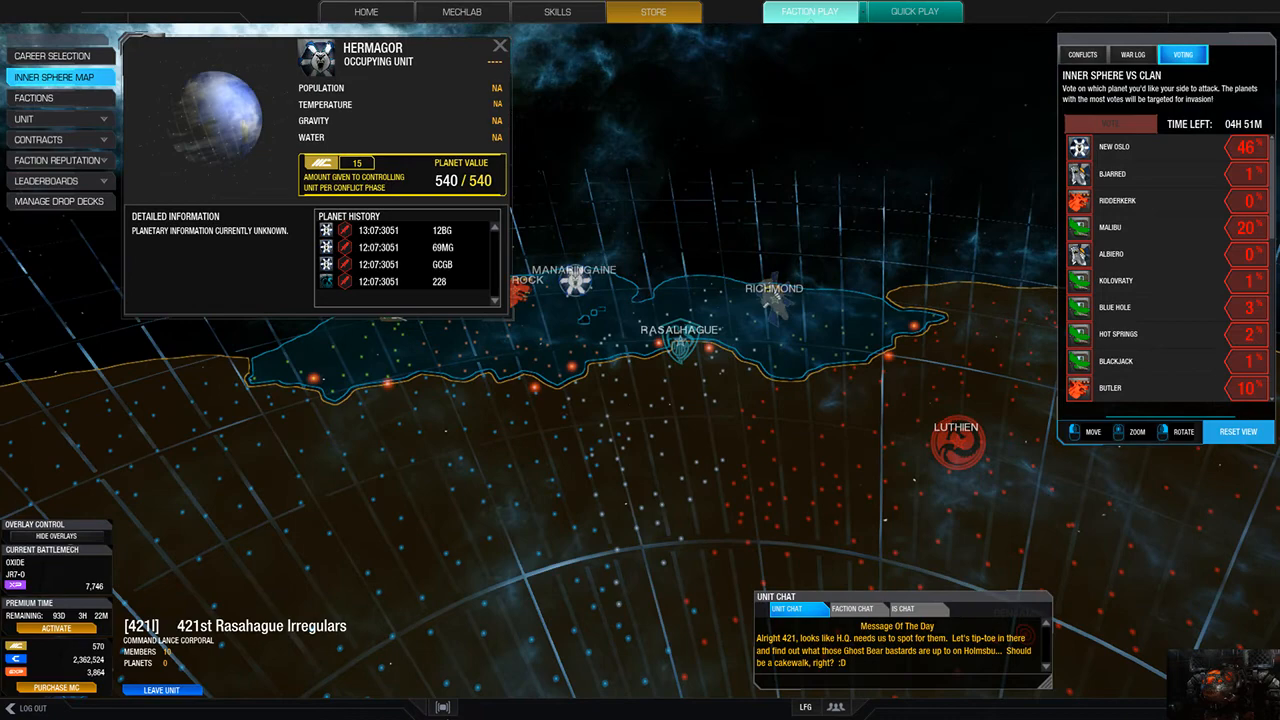
Dismiss the Hermagor card and return to the home mechlab screen with the mech hangar.
left_click(500, 46)
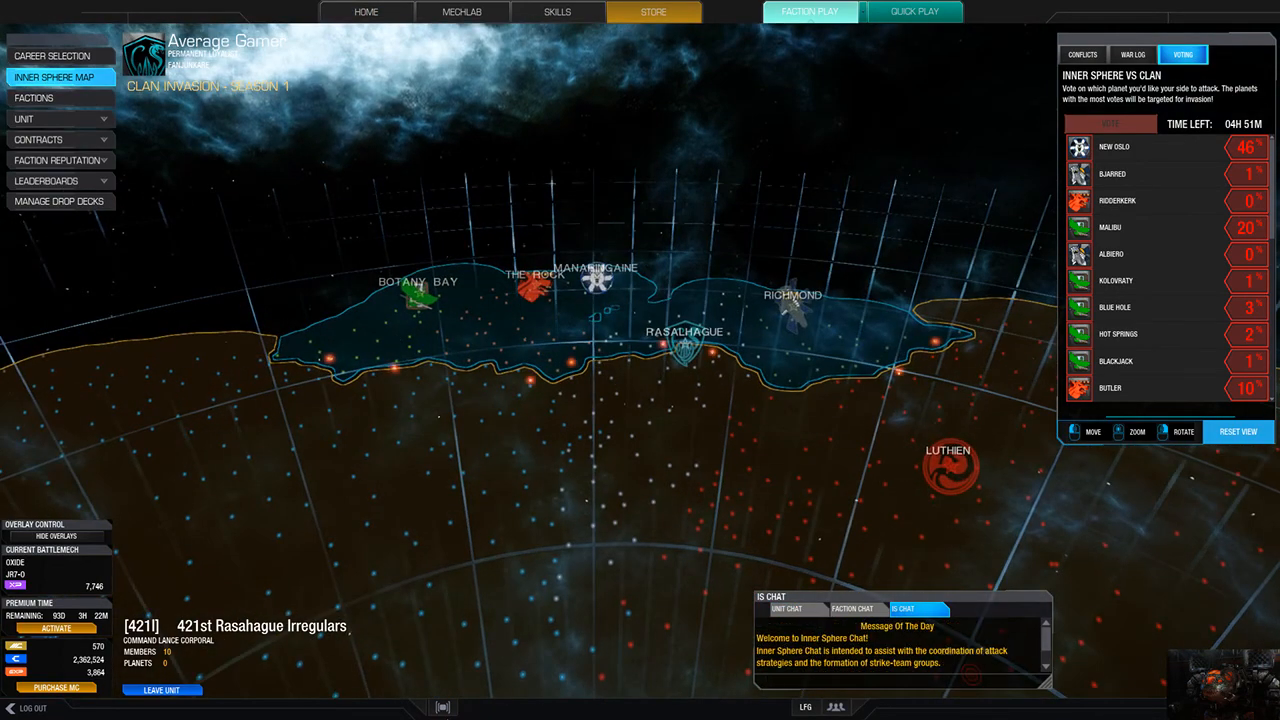
left_click(366, 12)
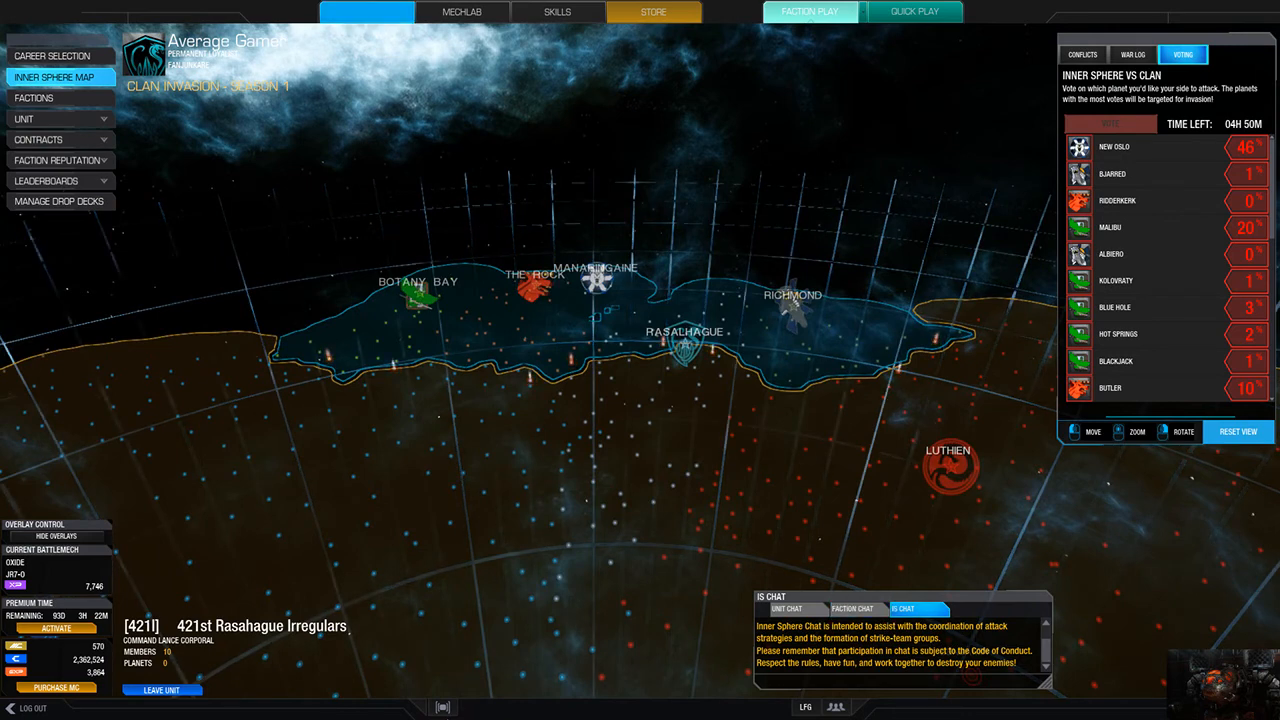
left_click(366, 12)
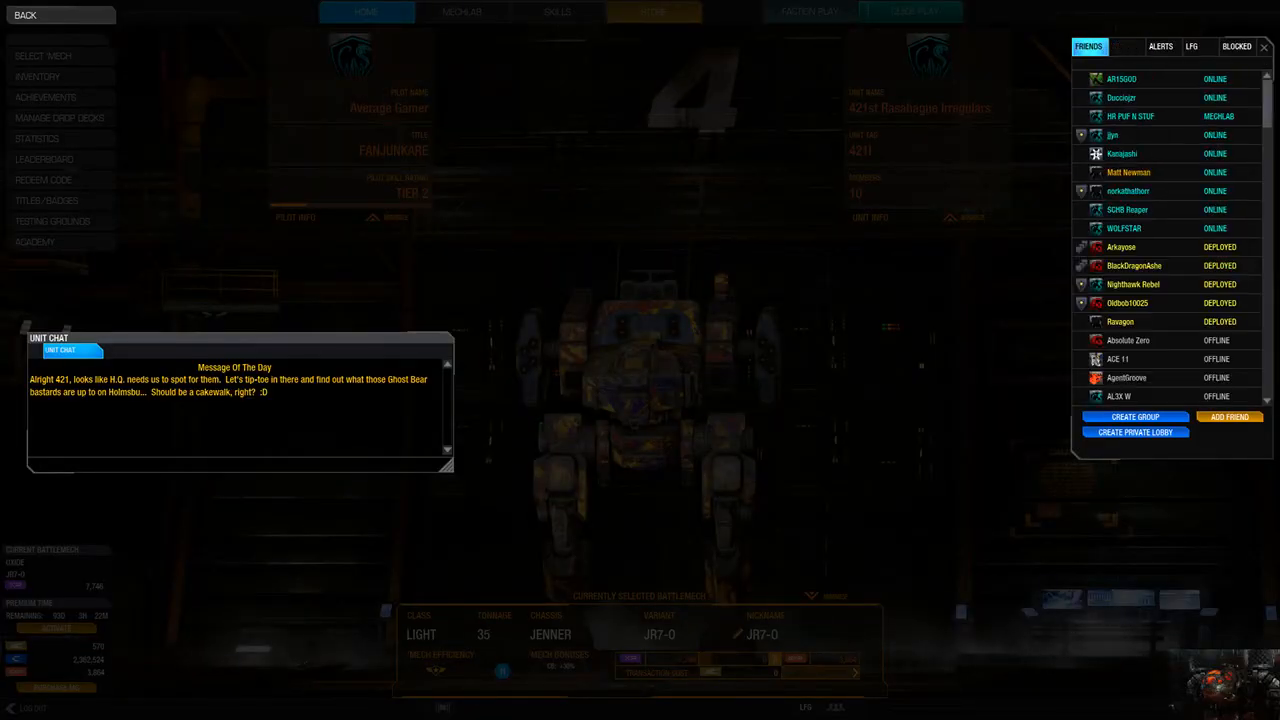
left_click(1088, 46)
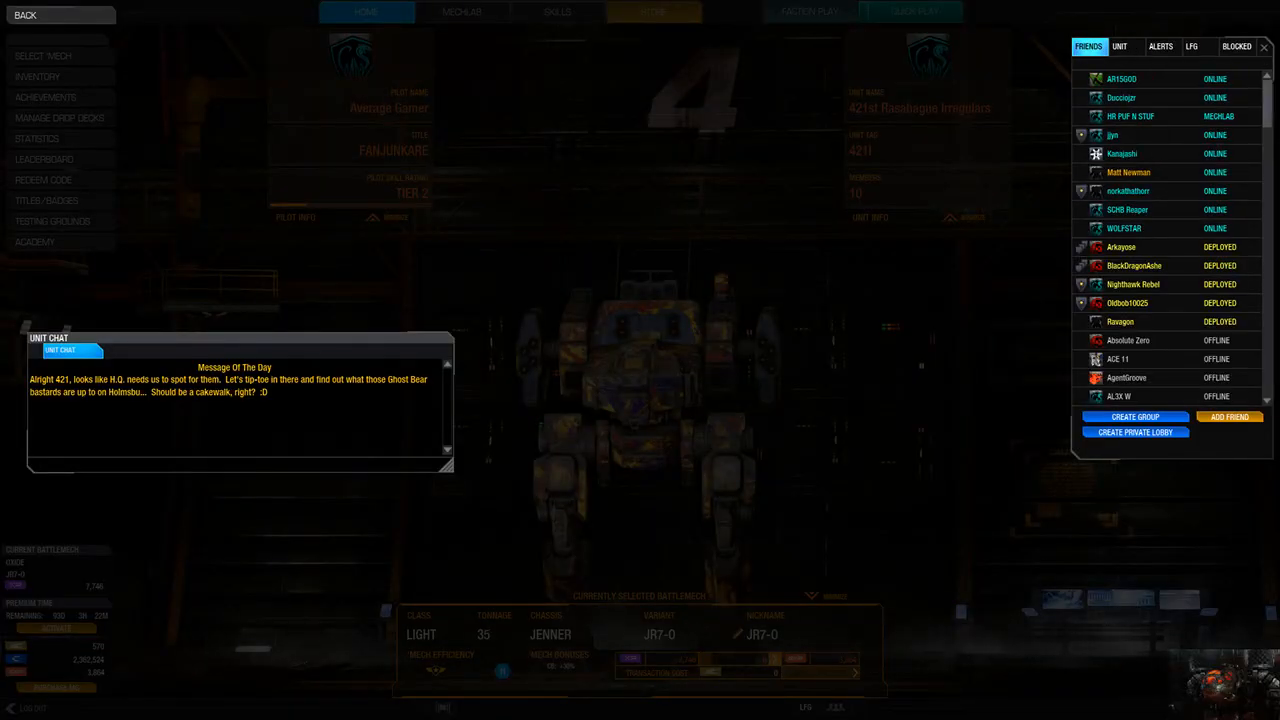